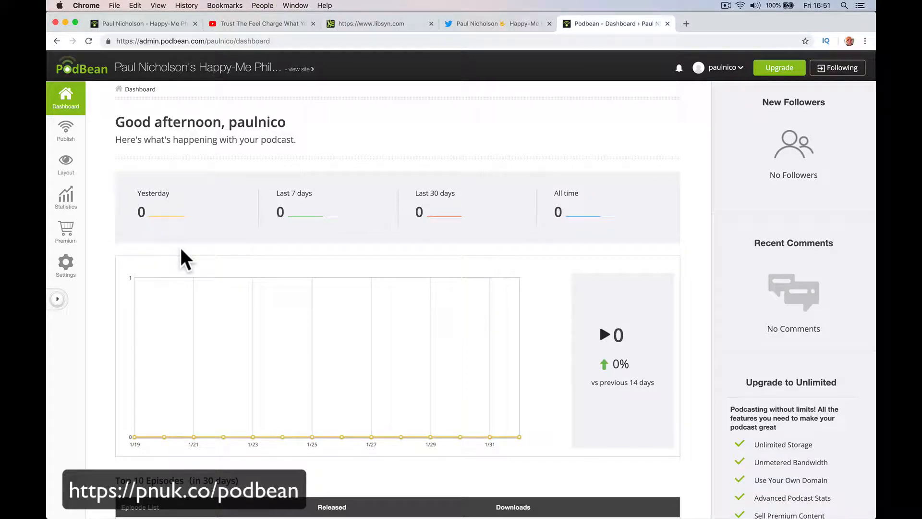
mouse_move(263, 83)
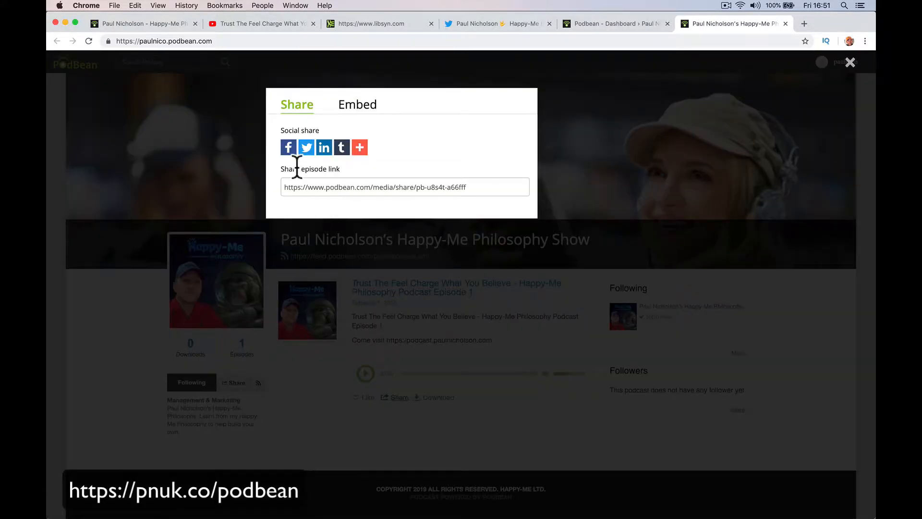
Try the Facebook share popup for the Trust The Feel Charge episode, then abandon the unsent post
click(287, 147)
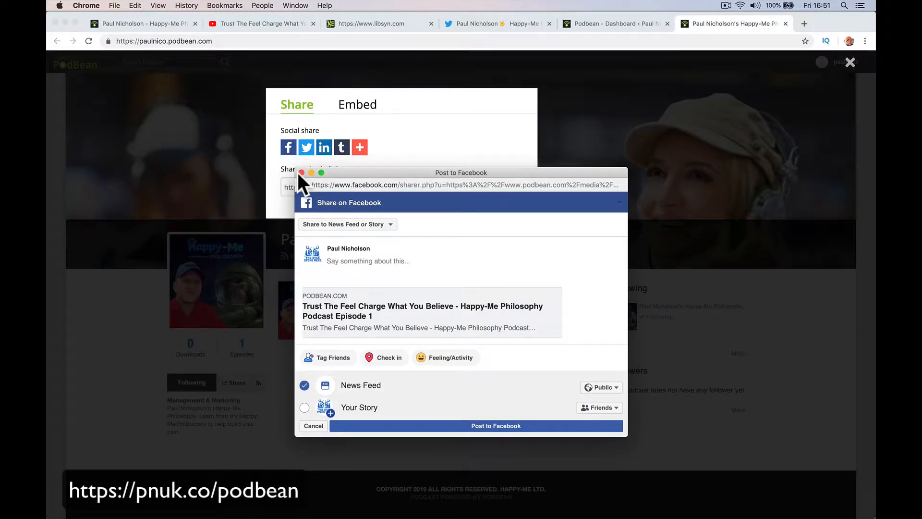
click(301, 172)
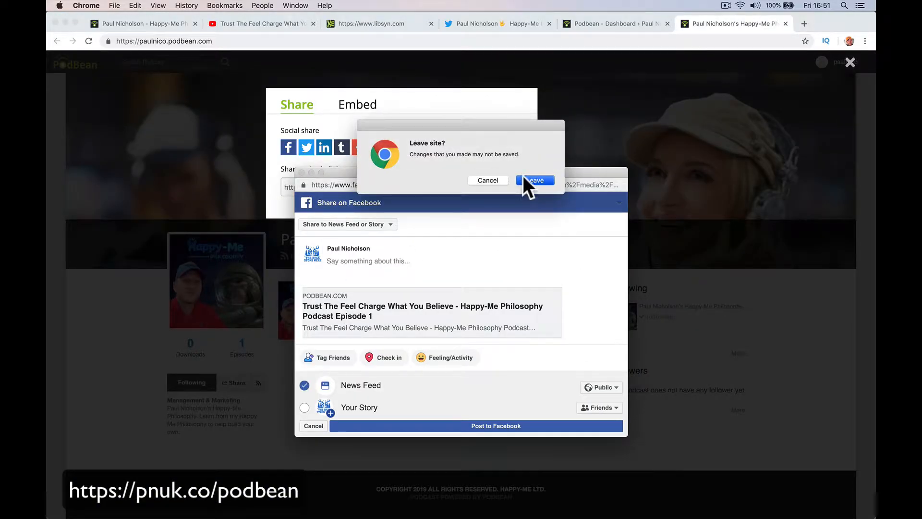
click(534, 180)
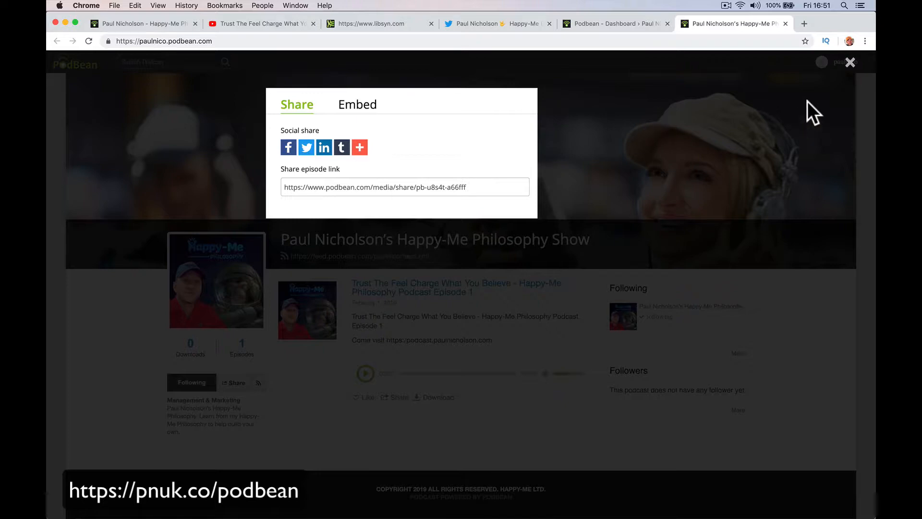
mouse_move(398, 357)
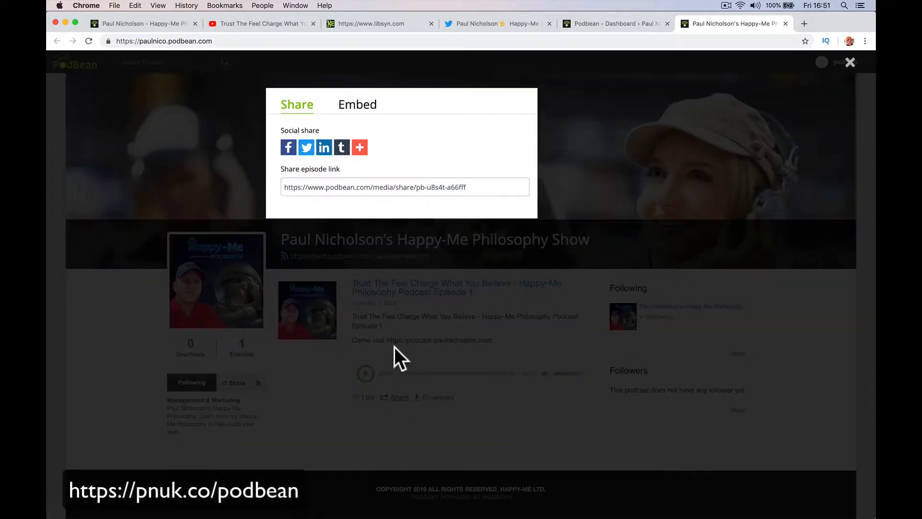
Dismiss the share window and bring up the dashboard's Episodes list and settings
click(287, 147)
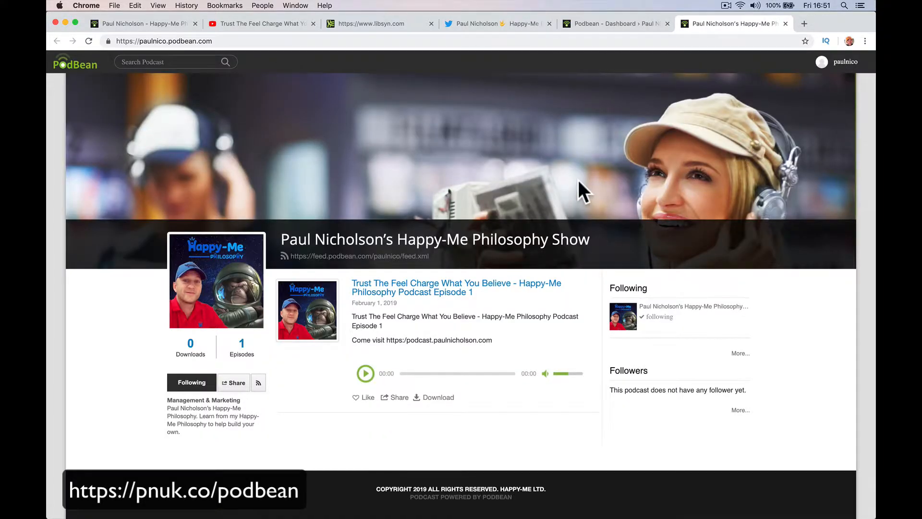
click(614, 23)
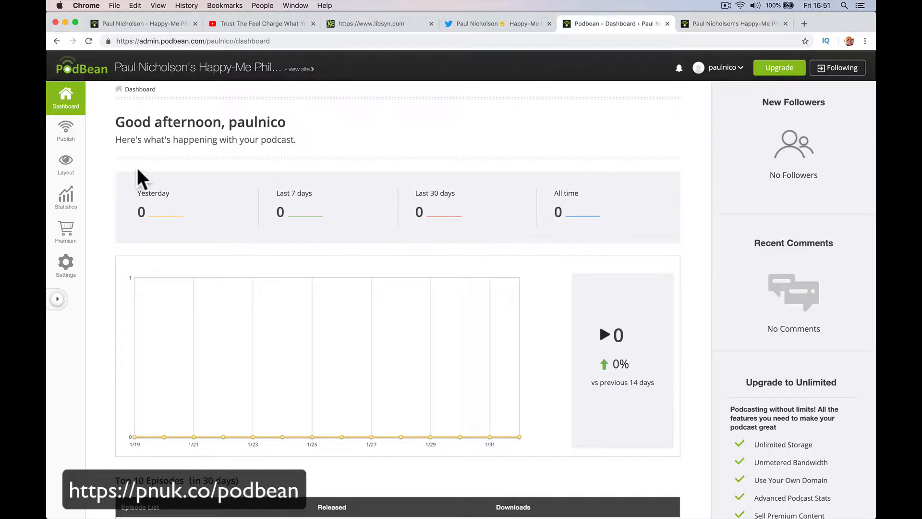
click(65, 129)
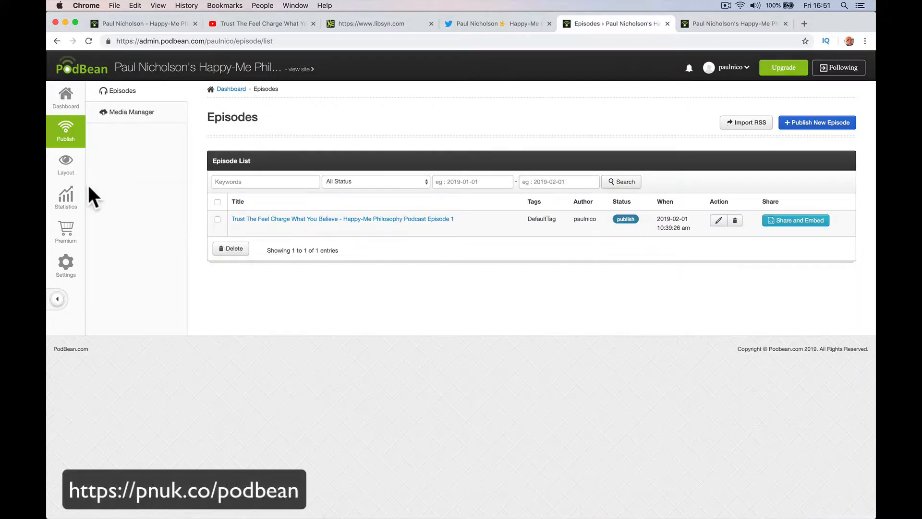
click(66, 266)
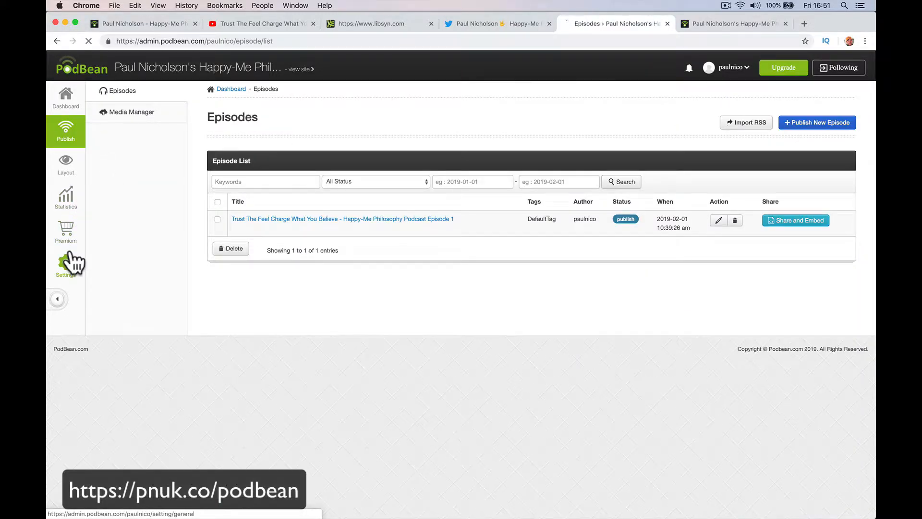
Preview the embeddable player in another colour, regenerate its embed code and select it for copying
click(66, 267)
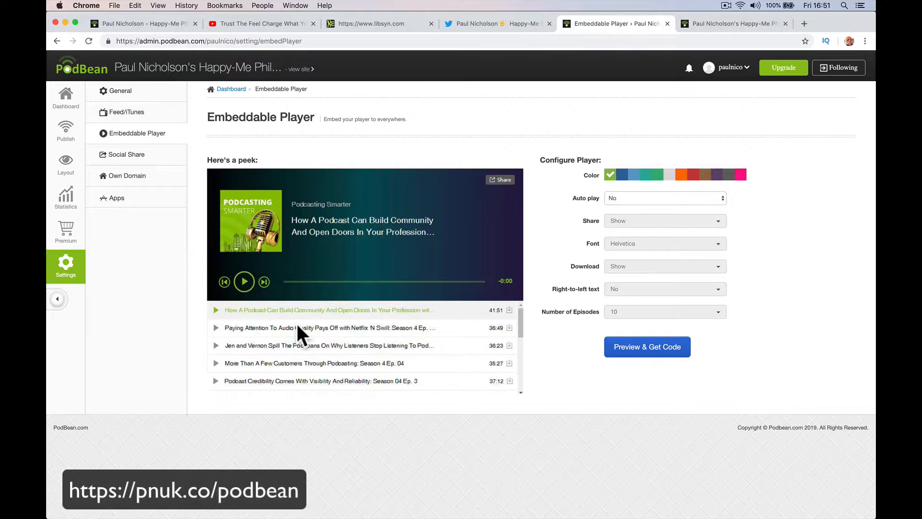
mouse_move(277, 302)
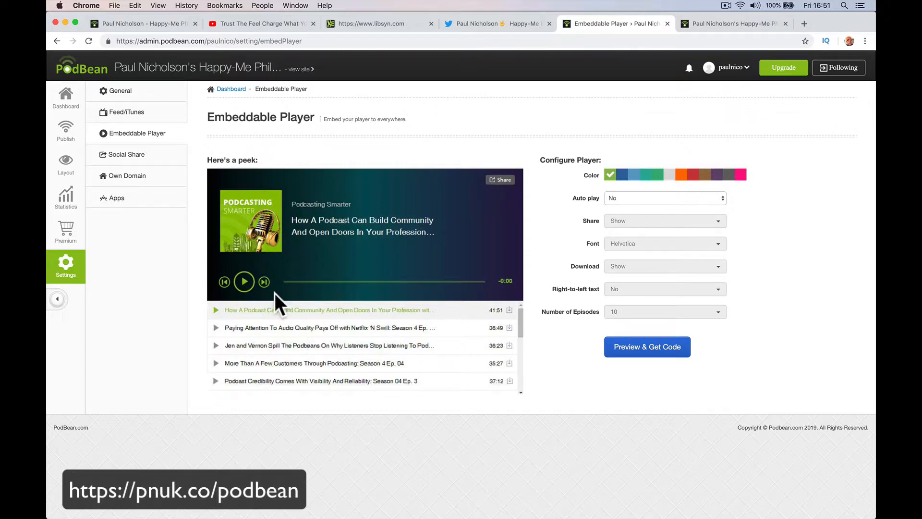
mouse_move(592, 445)
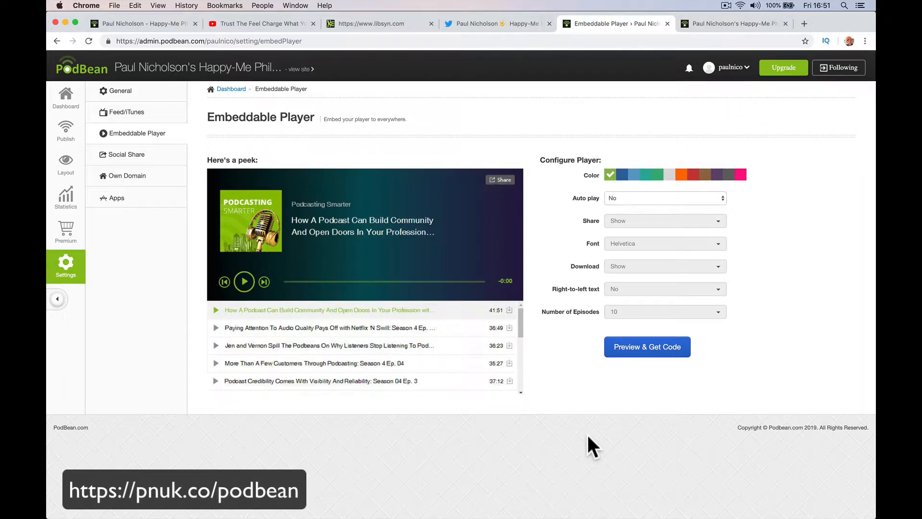
click(647, 347)
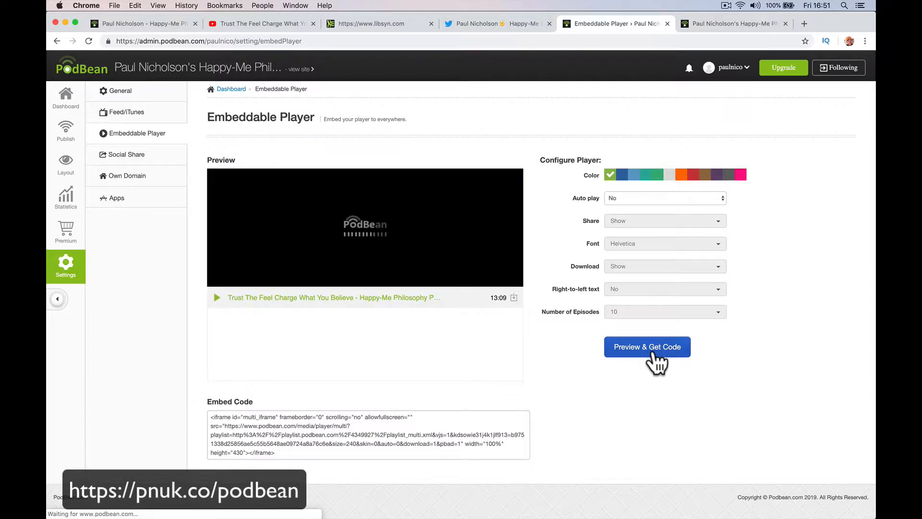
click(646, 347)
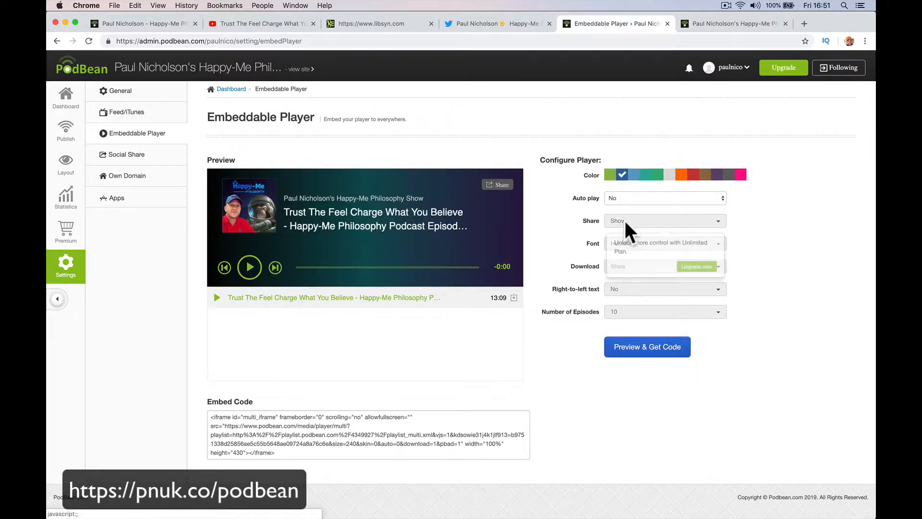
click(647, 347)
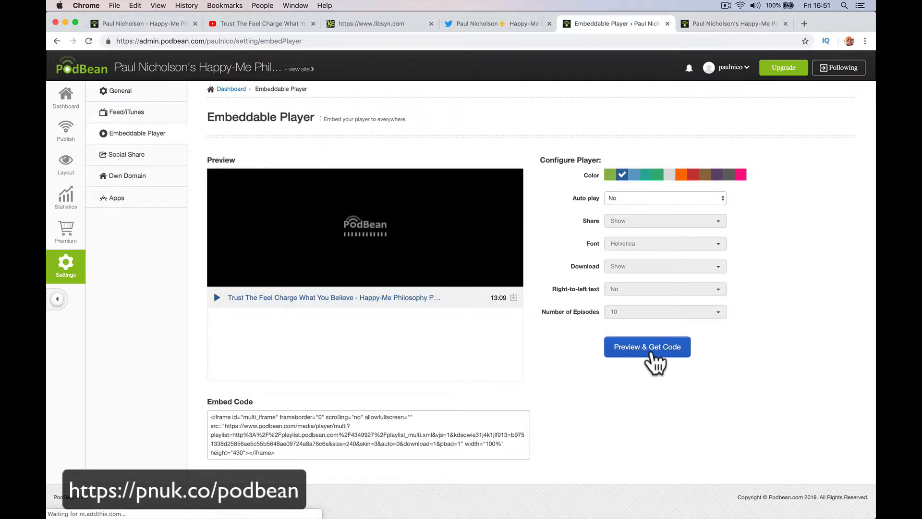
click(646, 347)
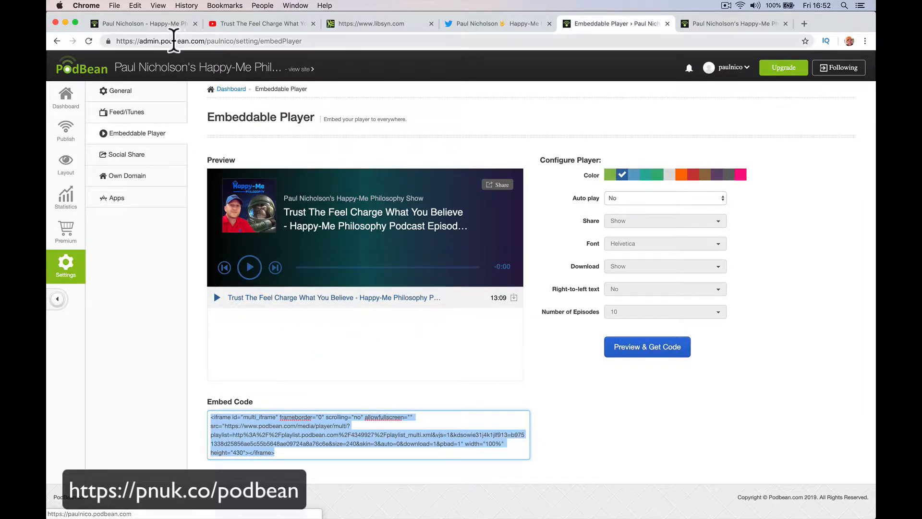
Create the forum topic 'Lastest Podcasts' with the iframe embed code pasted as its body
click(259, 24)
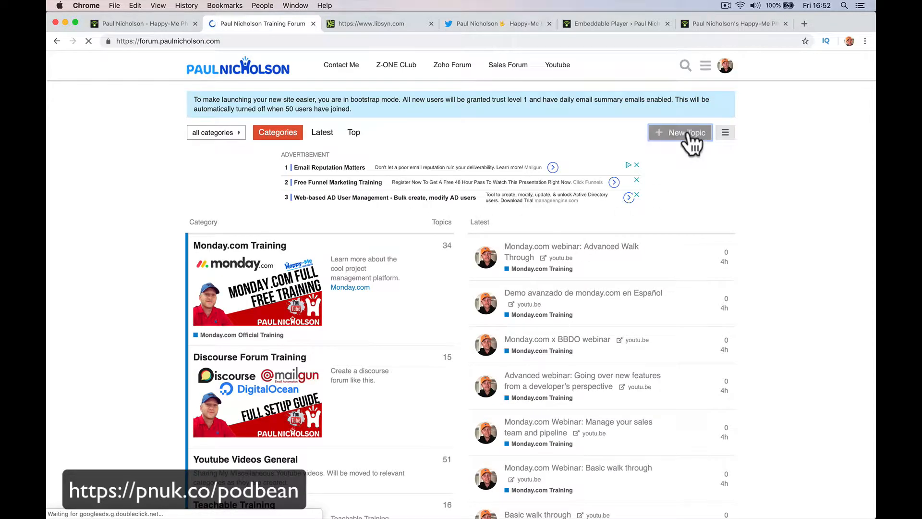
click(680, 131)
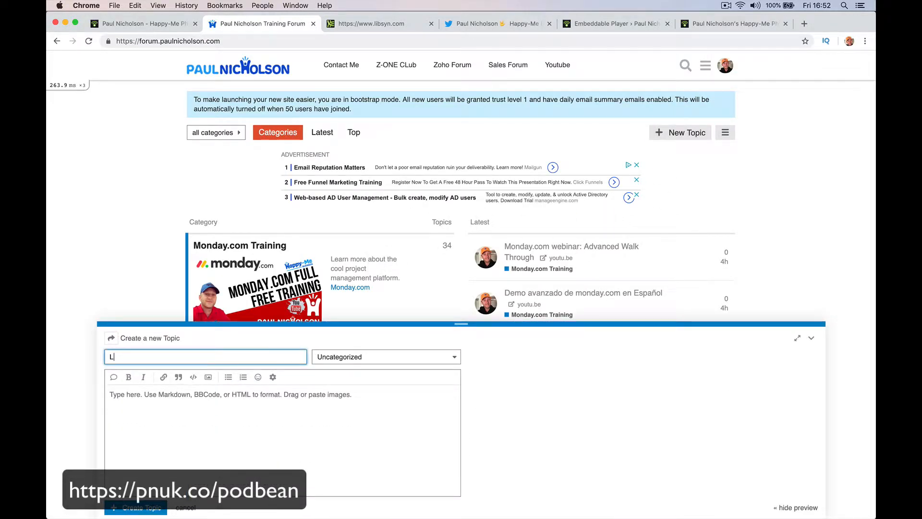
text(aste)
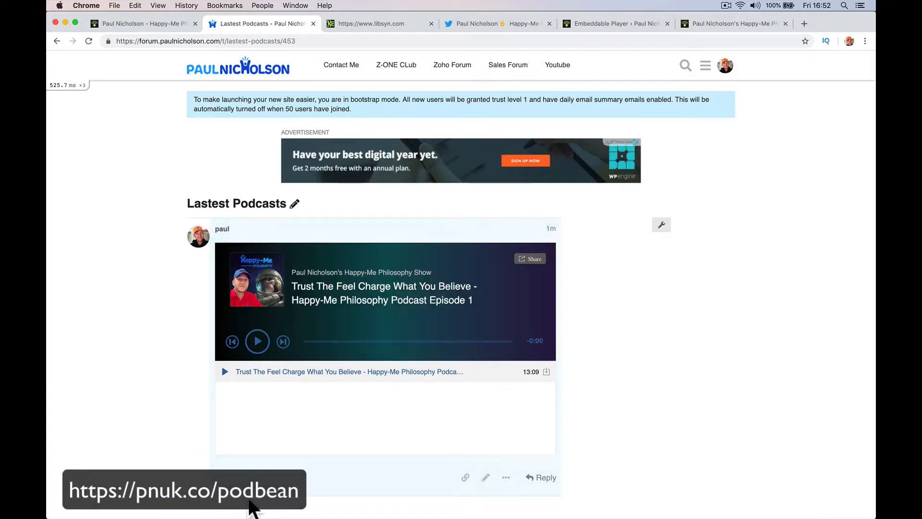
mouse_move(368, 397)
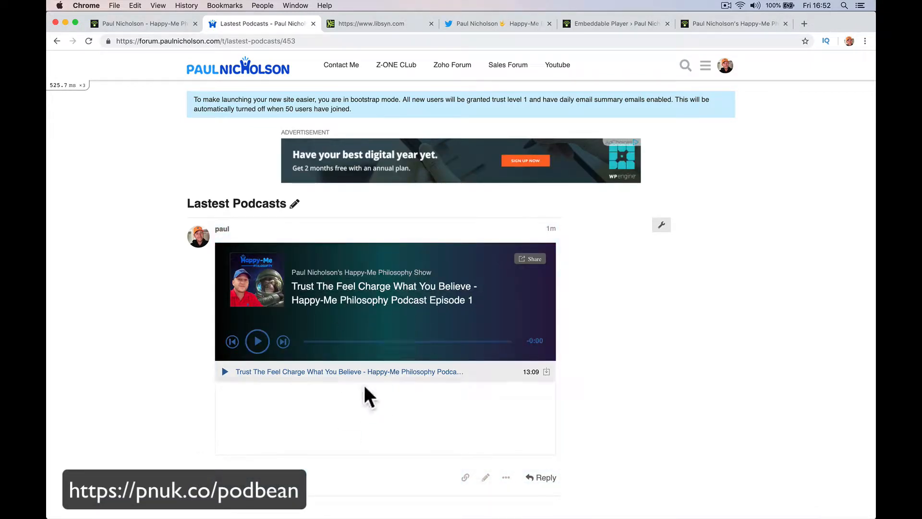
mouse_move(421, 397)
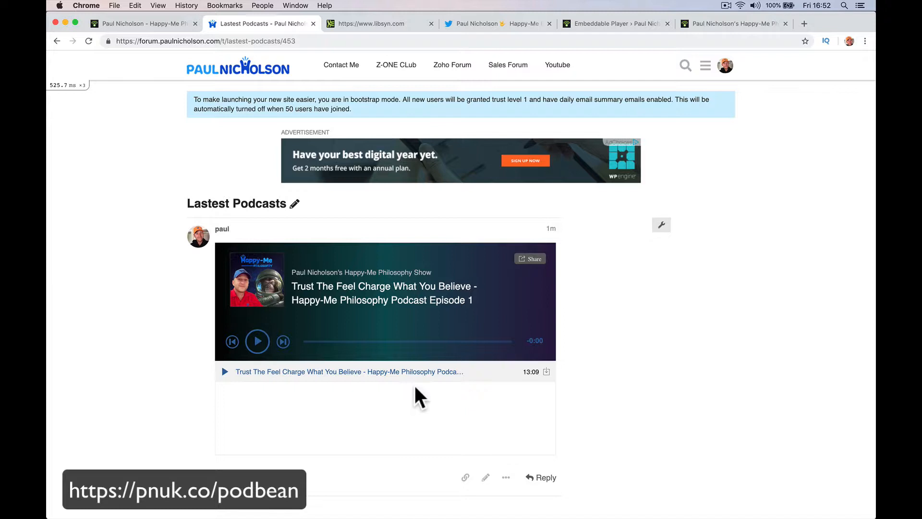
mouse_move(400, 426)
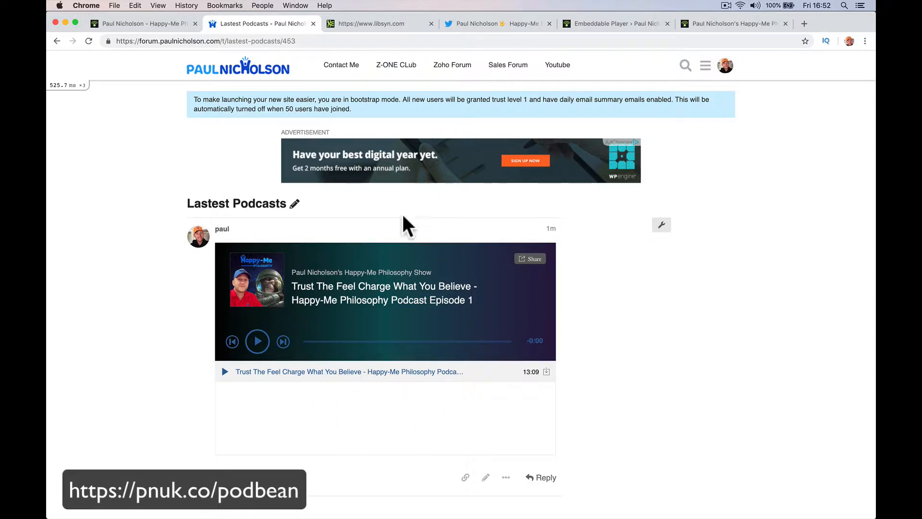
Delete the Lastest Podcasts post containing the embedded episode player
click(661, 225)
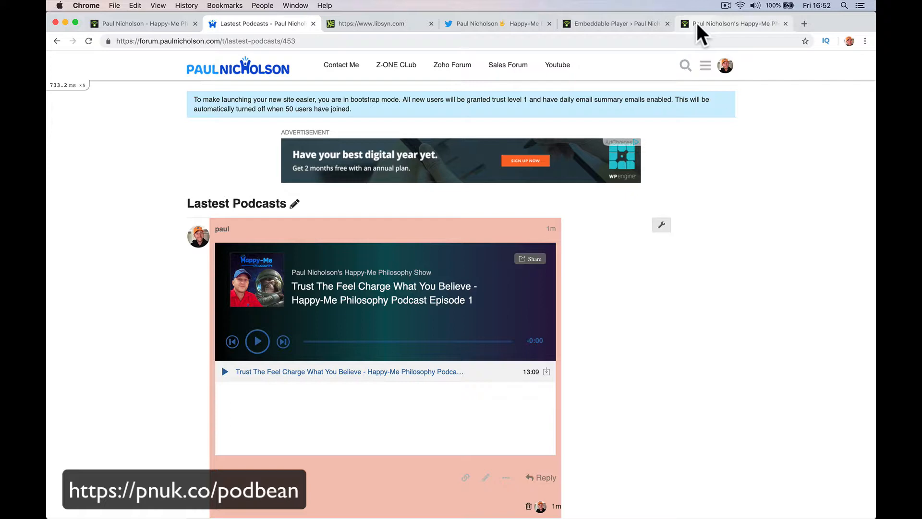
Return to Podbean's admin area via the themes page and show the Episodes list
click(614, 23)
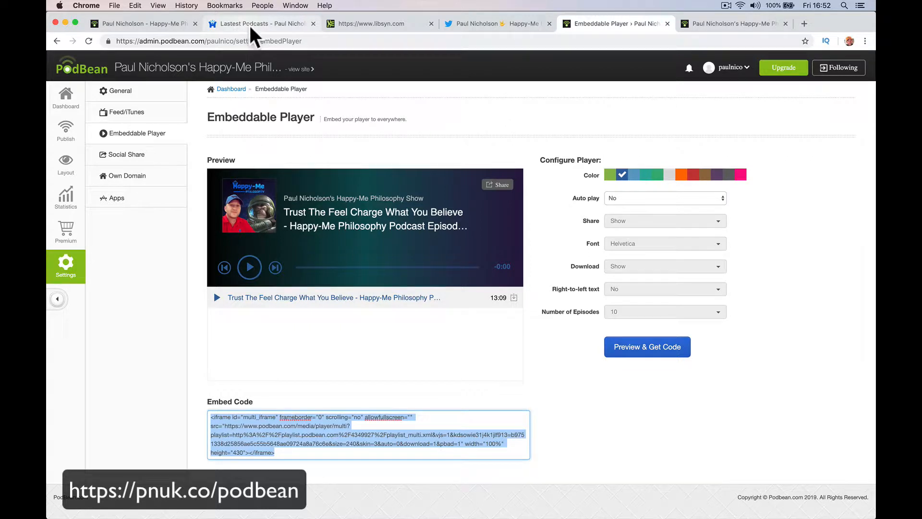
mouse_move(258, 23)
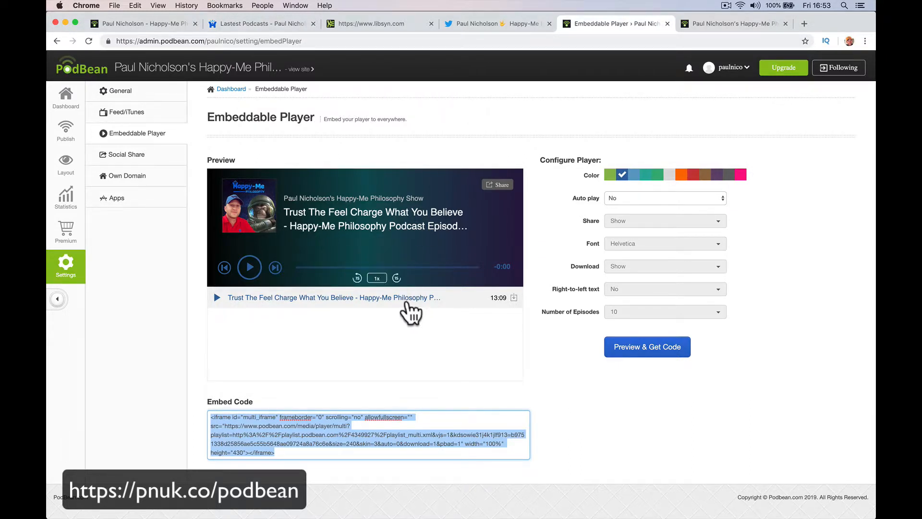
click(336, 434)
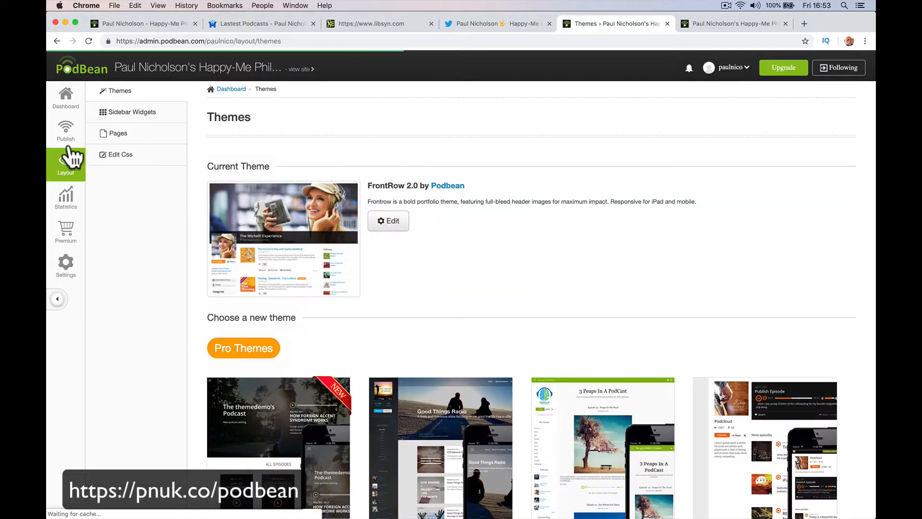
click(65, 130)
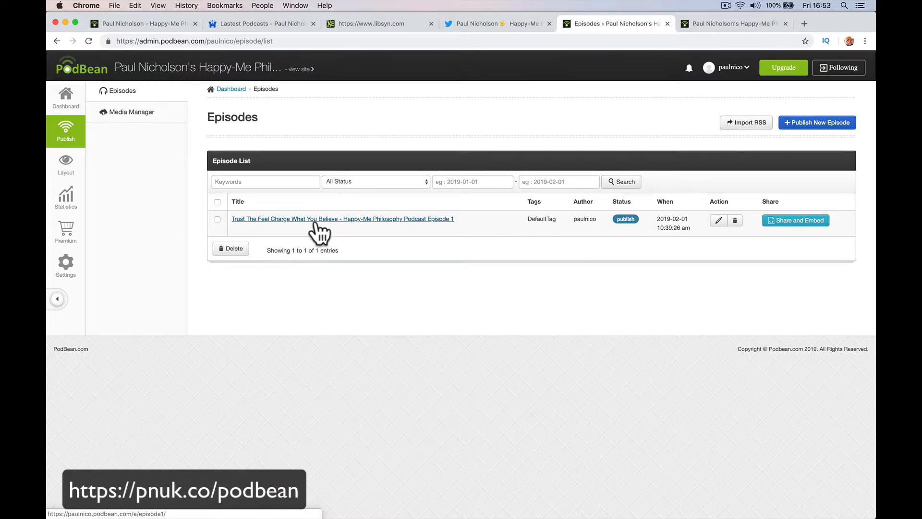
mouse_move(413, 230)
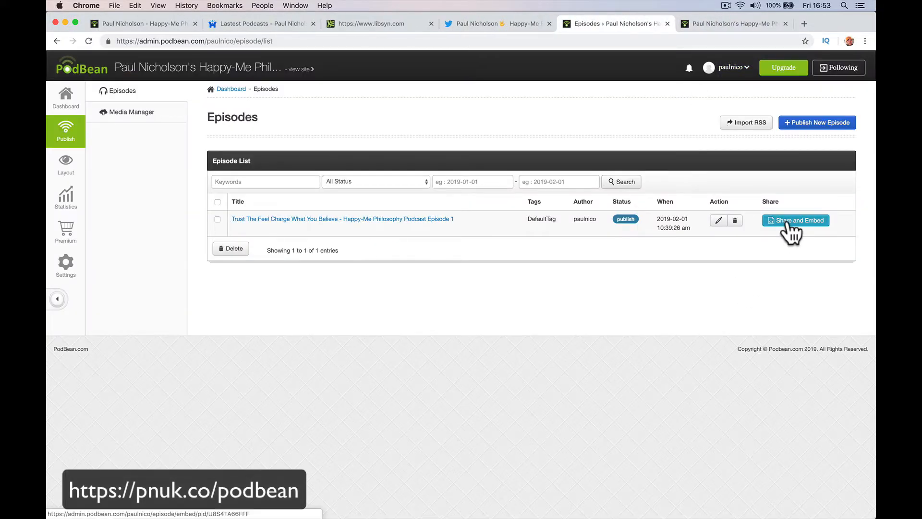
Copy the episode's HTML5 single-player widget code from Share and Embed, then show the public podcast page
click(795, 220)
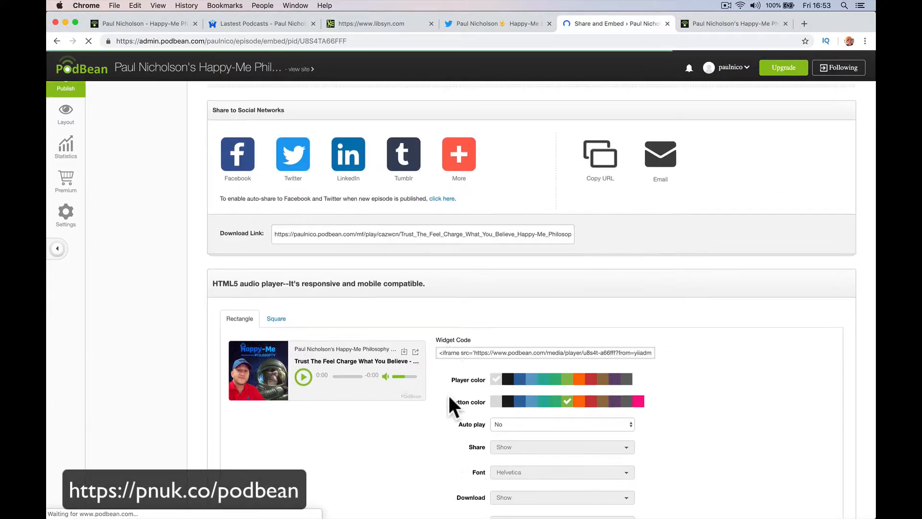
scroll(down, 3)
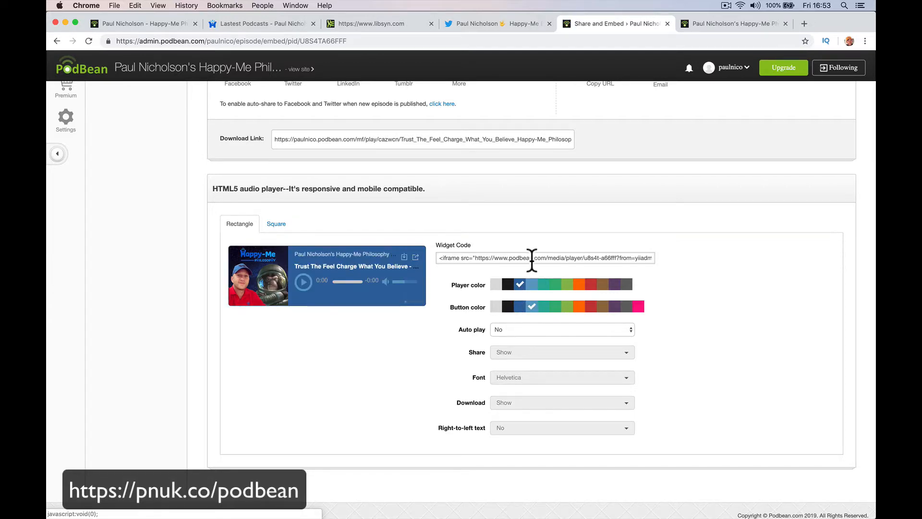
click(529, 258)
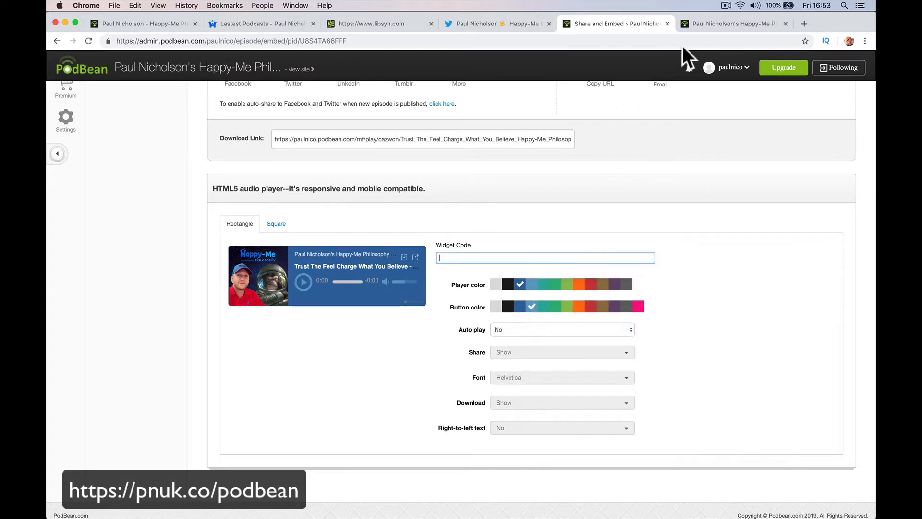
click(732, 23)
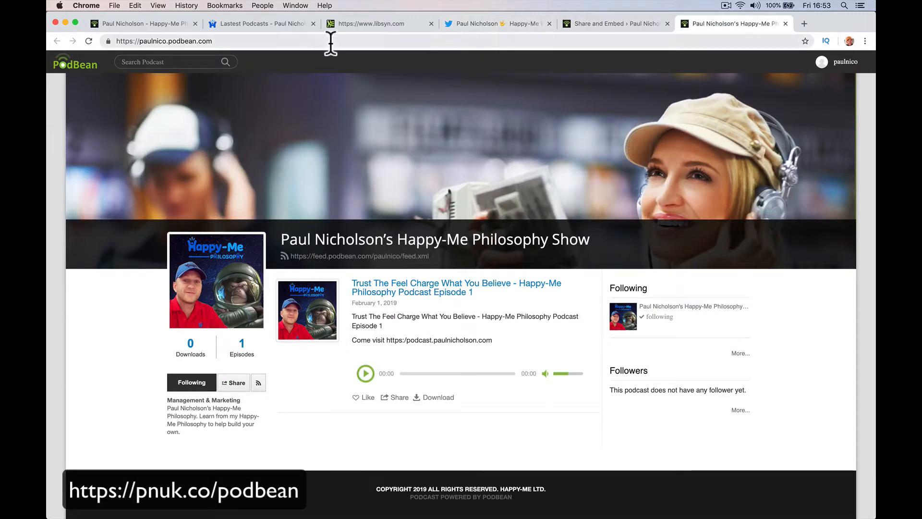
Start a blank new-topic draft from the Discourse forum home
click(259, 23)
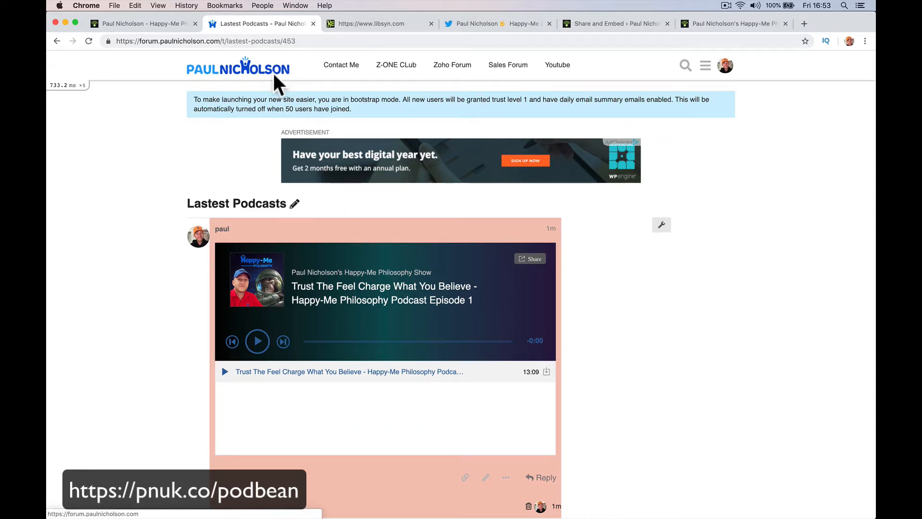
mouse_move(536, 233)
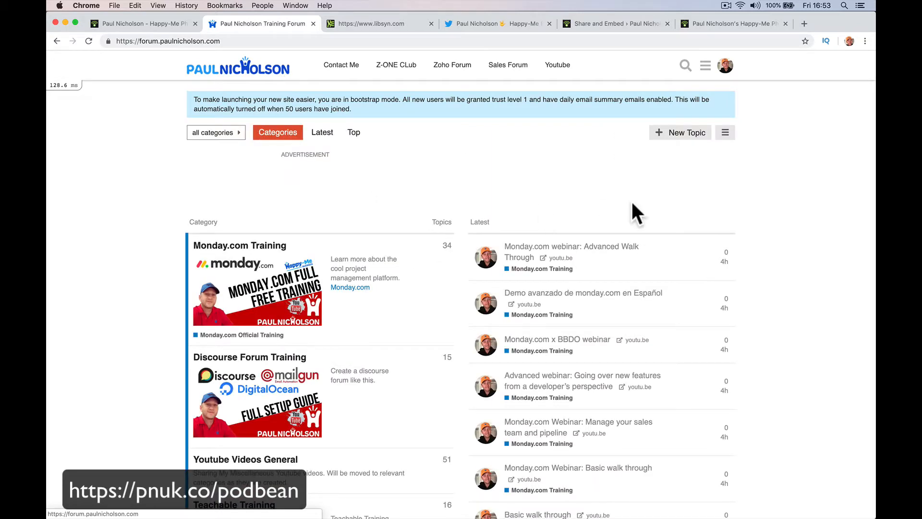
click(679, 131)
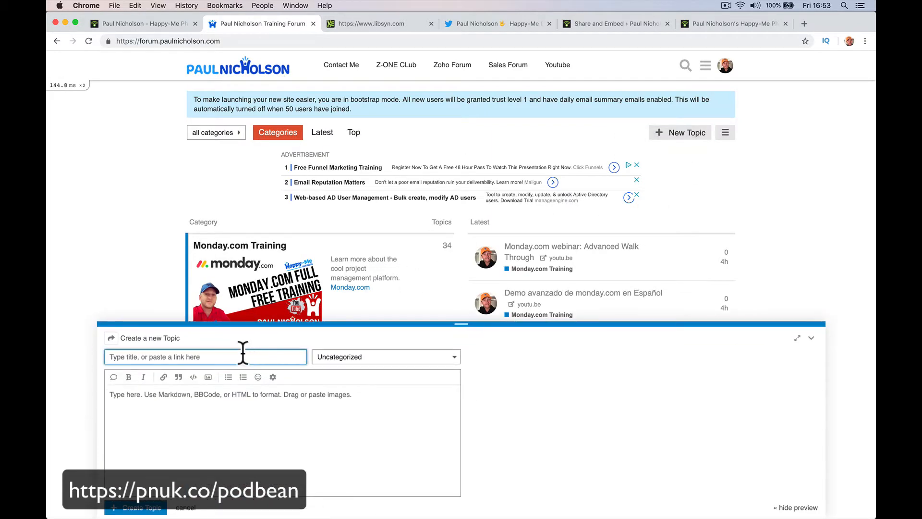
Publish the topic 'New Podcast Paul N' with the pasted player code, lengthening the title past 15 characters
text(New Podcast)
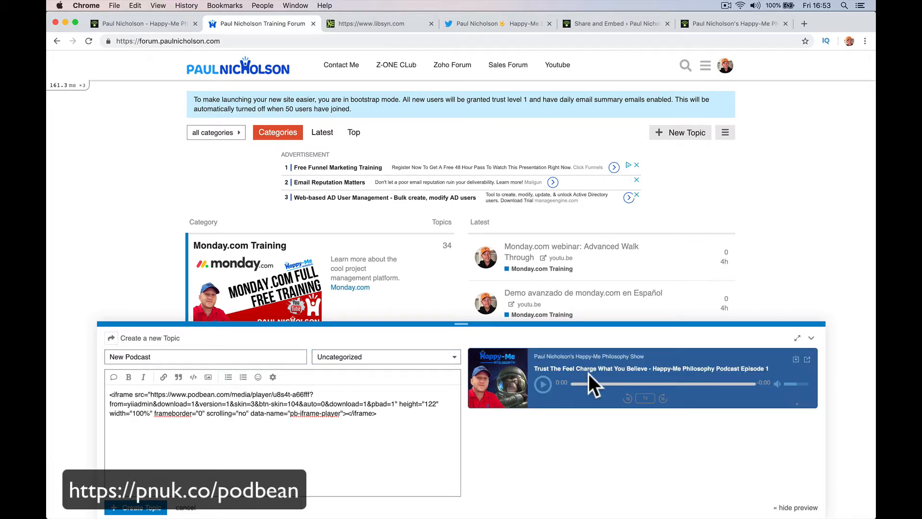
click(135, 507)
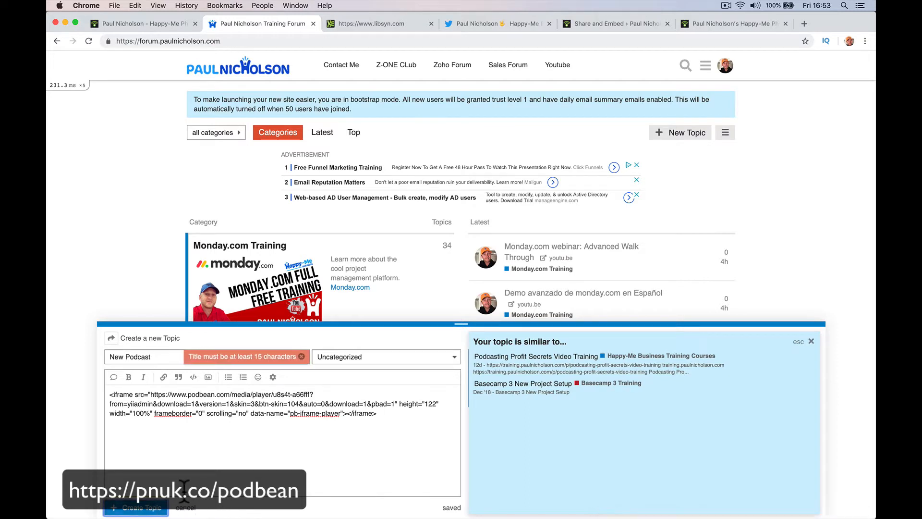
click(143, 357)
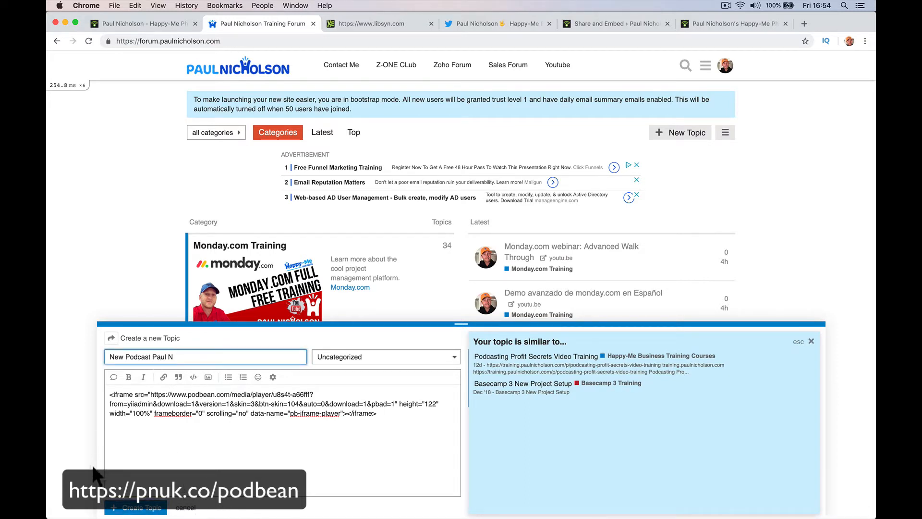
click(134, 507)
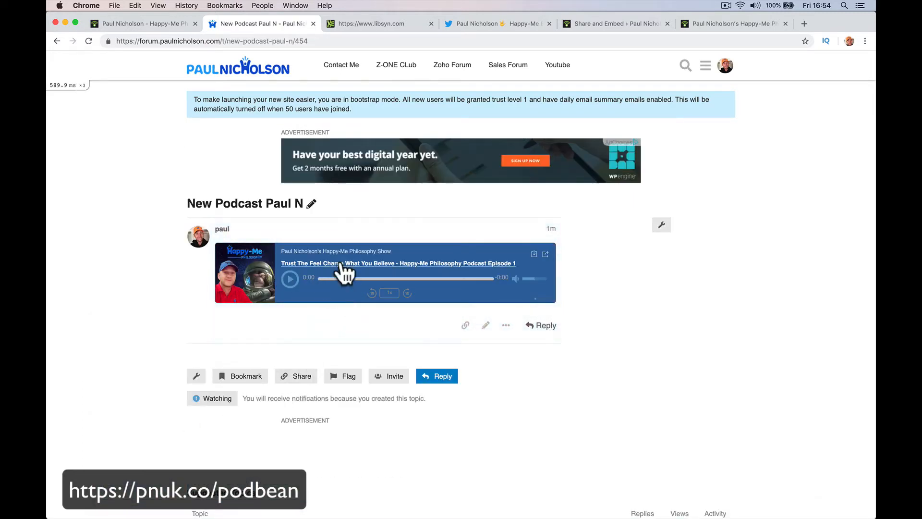
mouse_move(335, 319)
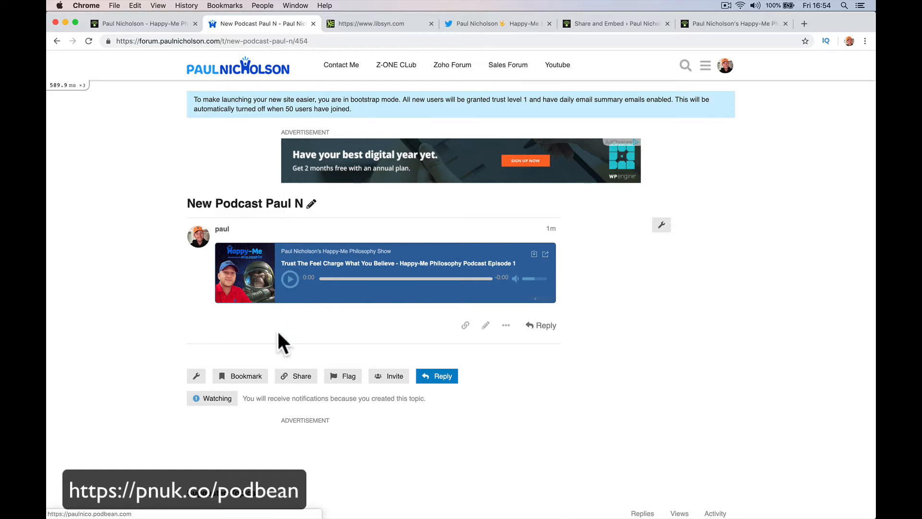
mouse_move(309, 330)
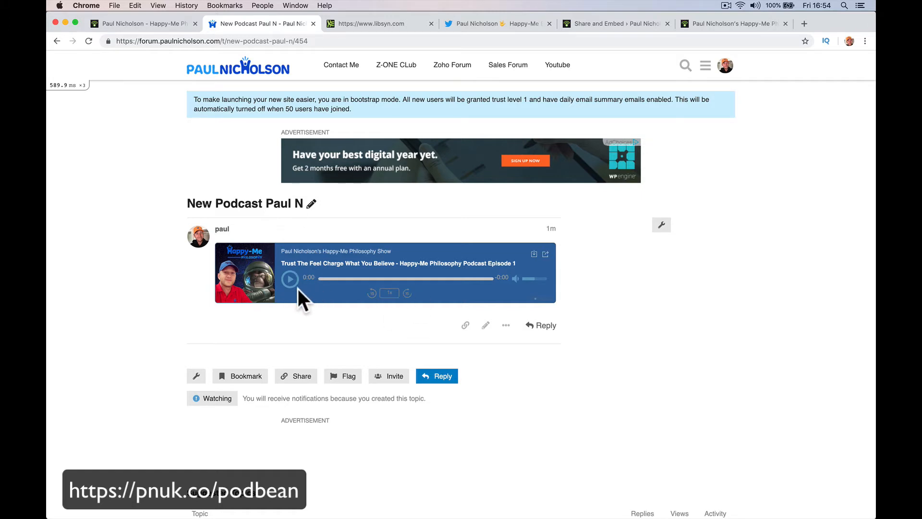
mouse_move(332, 319)
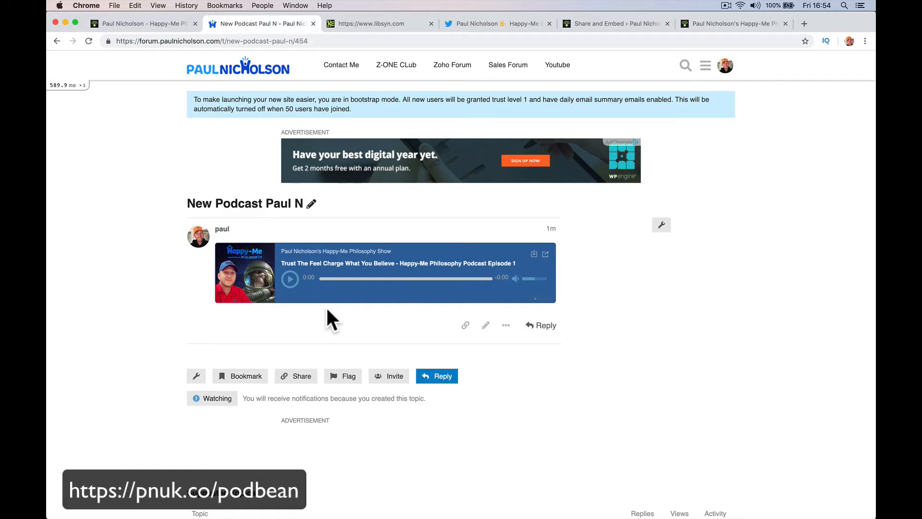
mouse_move(332, 297)
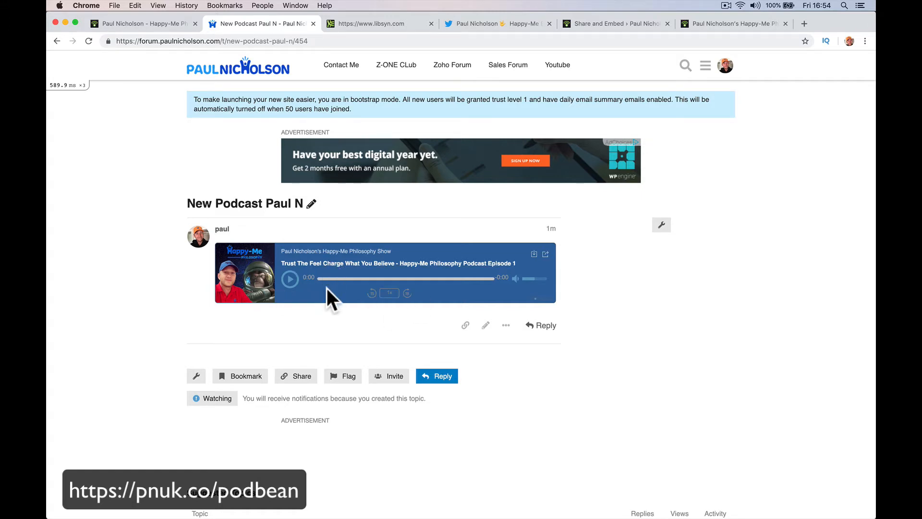
mouse_move(709, 44)
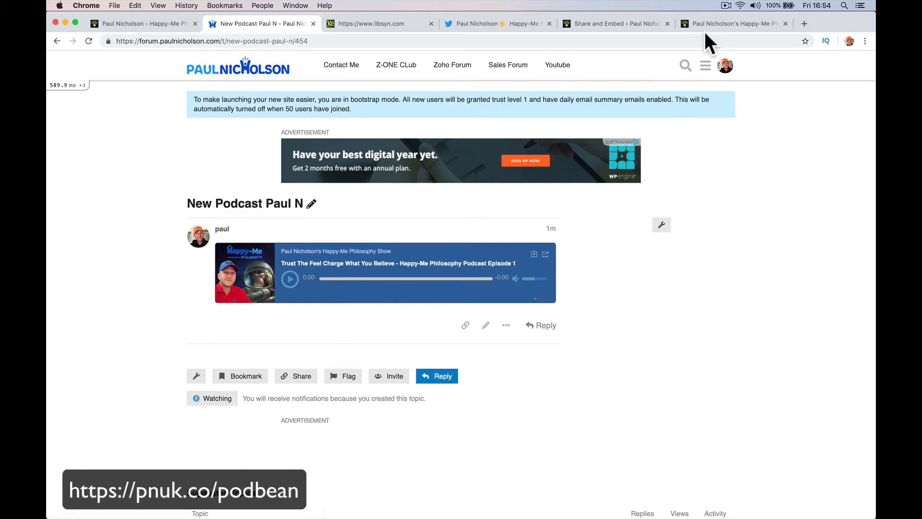
After reviewing the posted player, switch back to the Podbean Episodes list
click(612, 23)
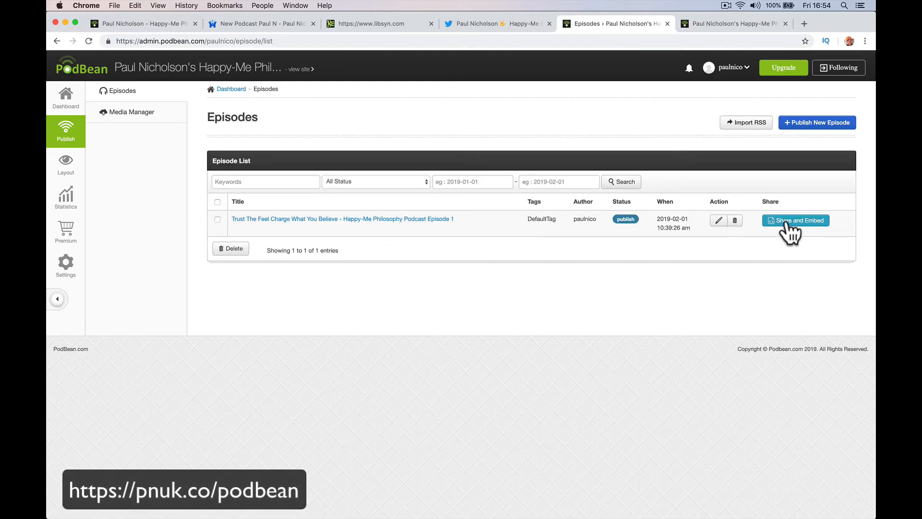
Reach the Embeddable Player settings via Share and Embed, then Settings in the sidebar
click(796, 220)
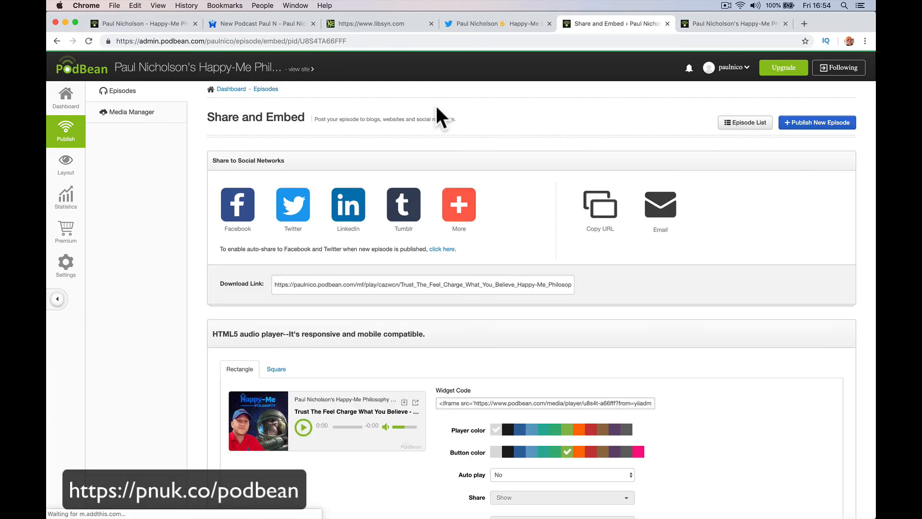
click(66, 266)
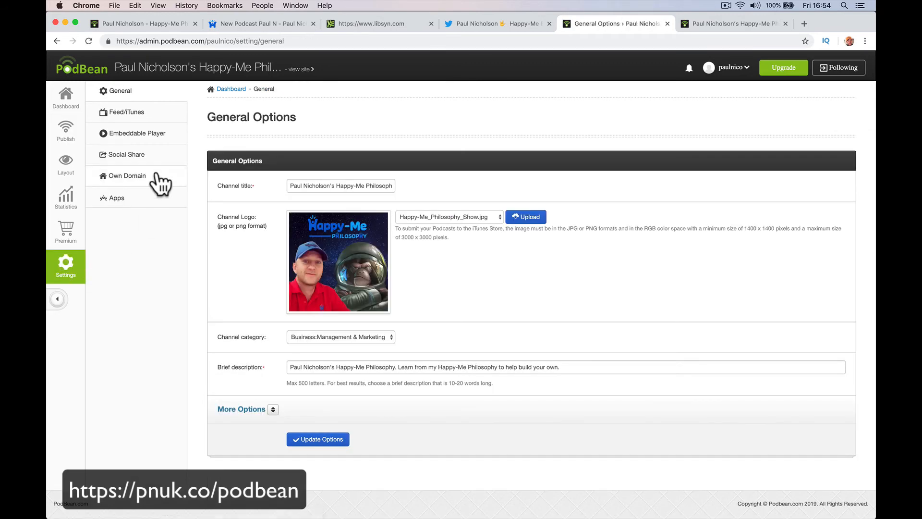
click(136, 133)
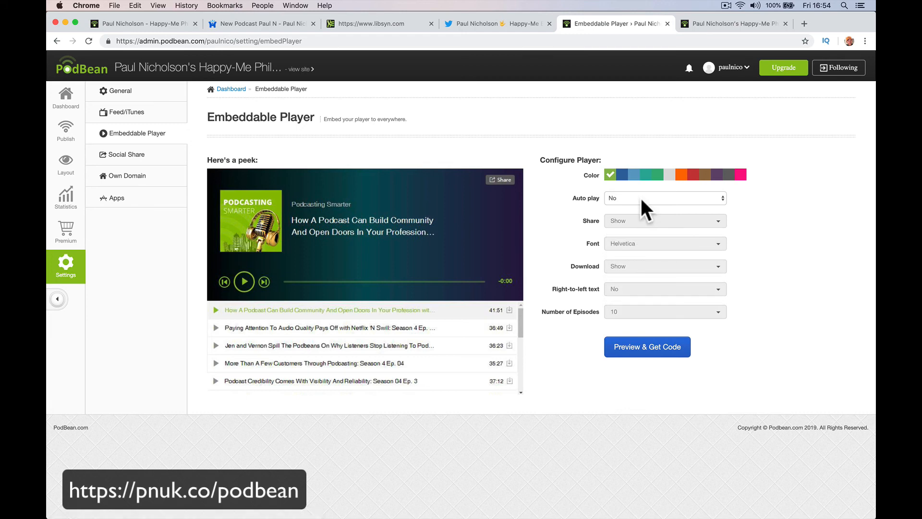
mouse_move(564, 234)
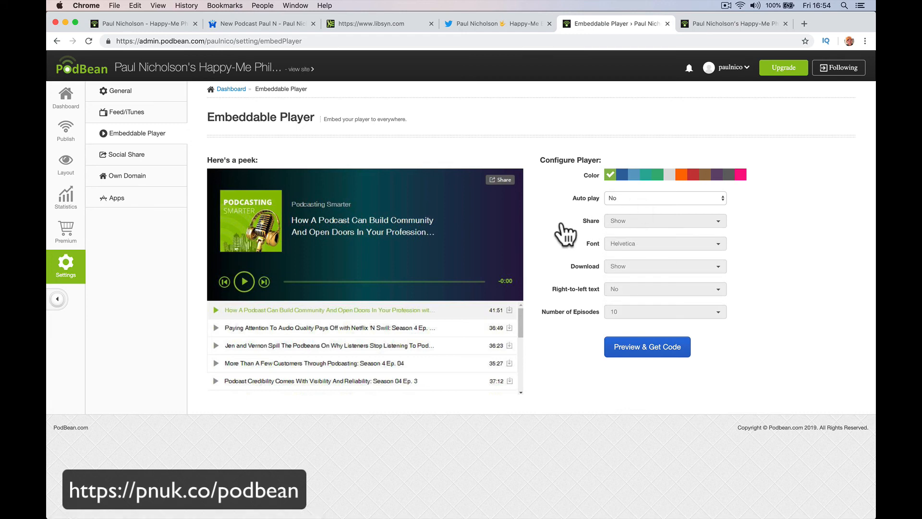